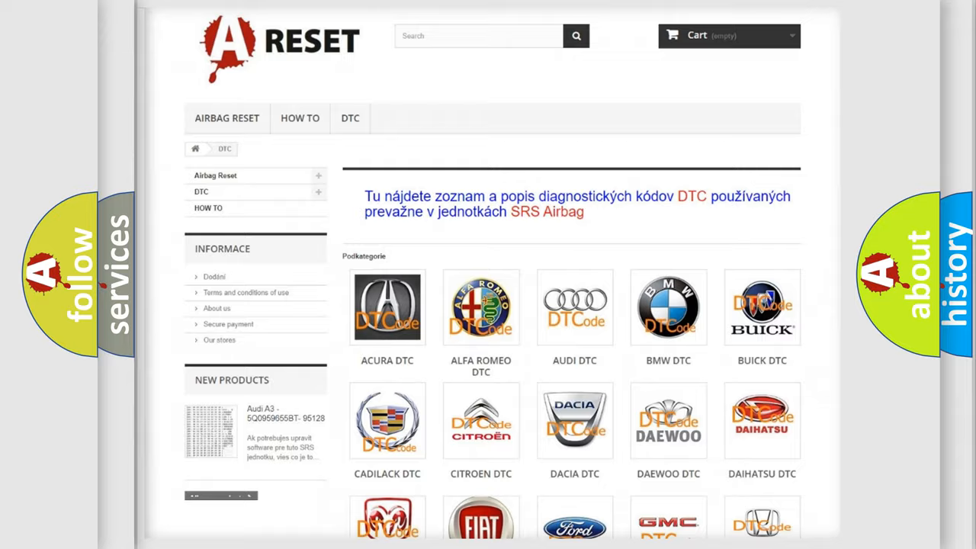
- Scroll the DTC brand grid down until the Jeep DTC tile comes into view
scroll("down", 3)
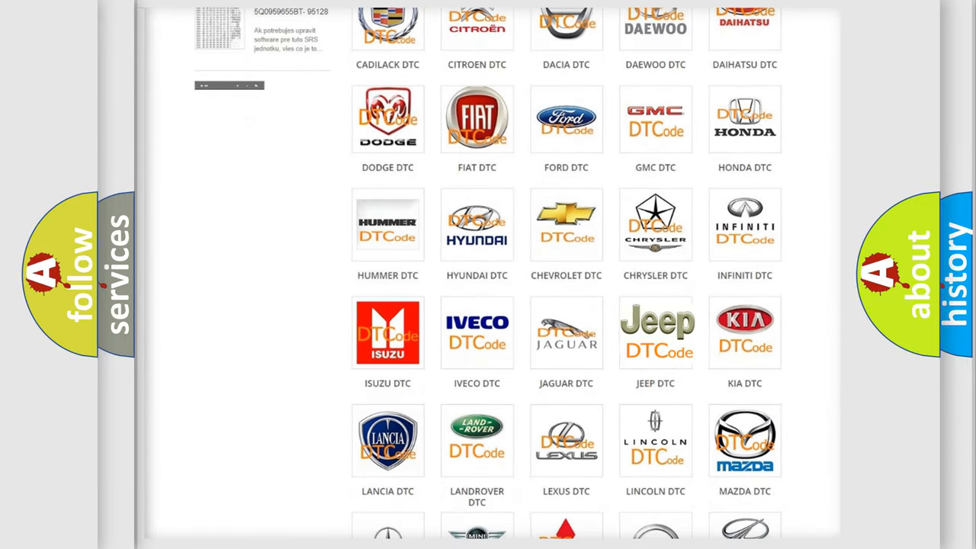
- Go to the Jeep DTC page and browse its list of diagnostic trouble codes back to the top
left_click(654, 332)
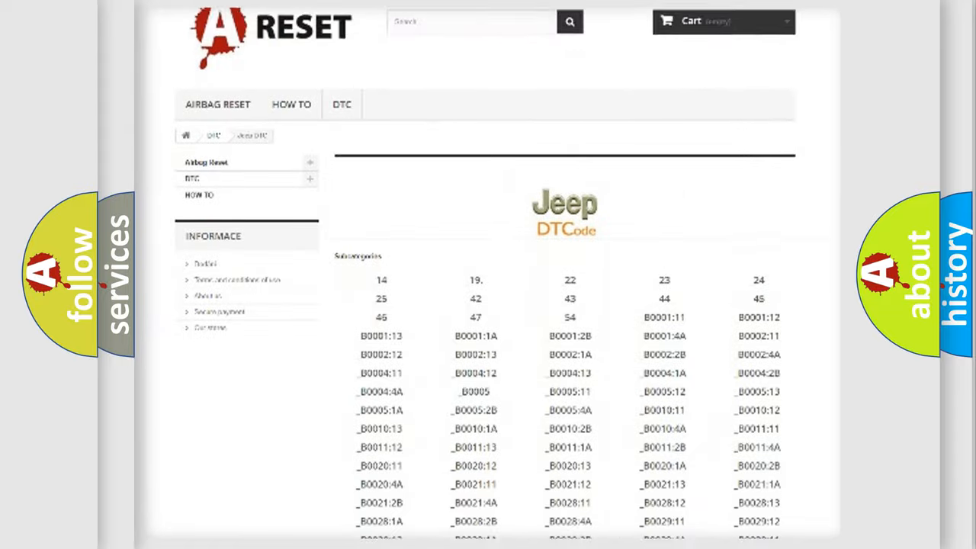
scroll("down", 3)
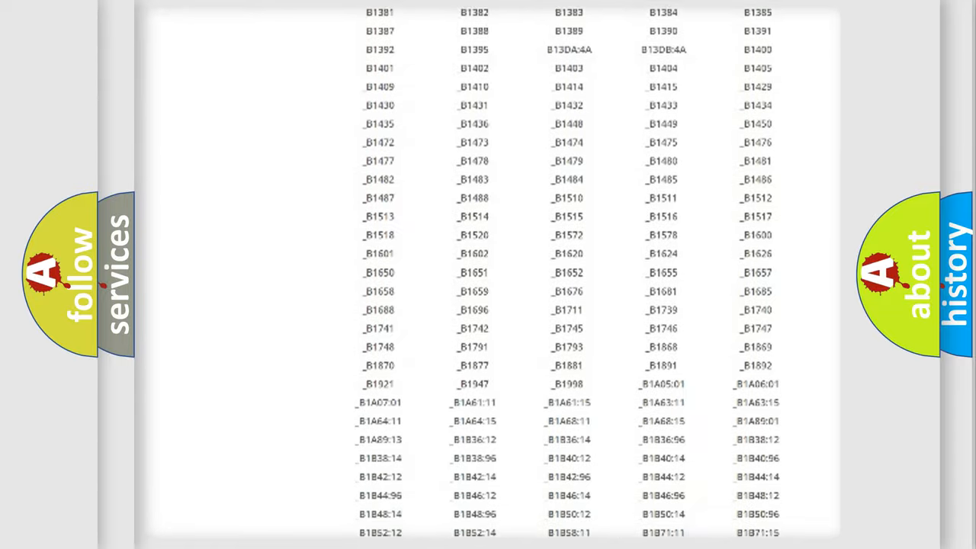
scroll("up", 3)
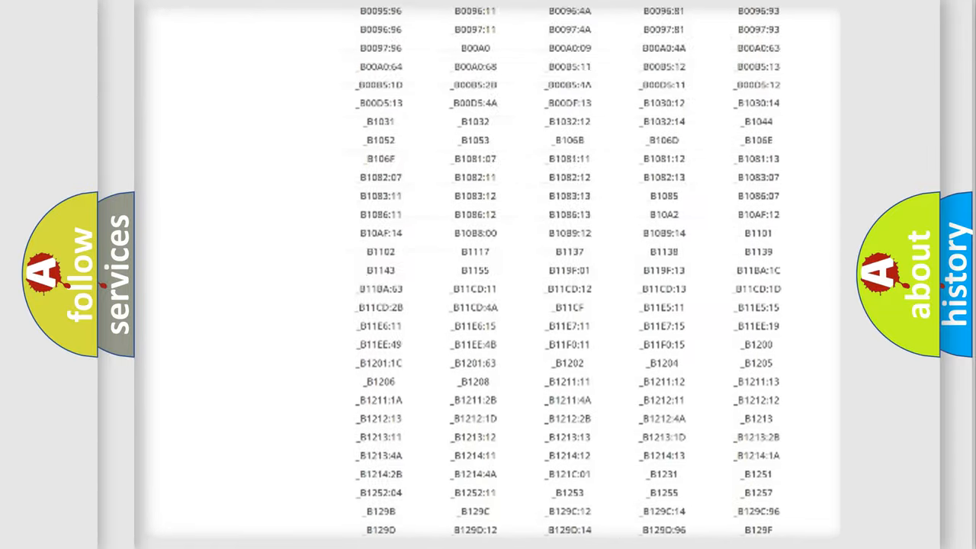
scroll("up", 3)
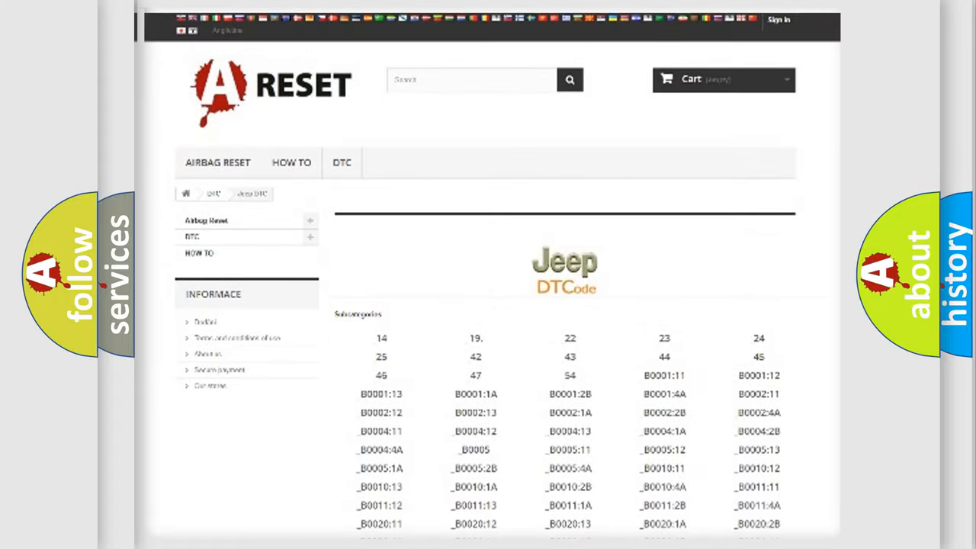